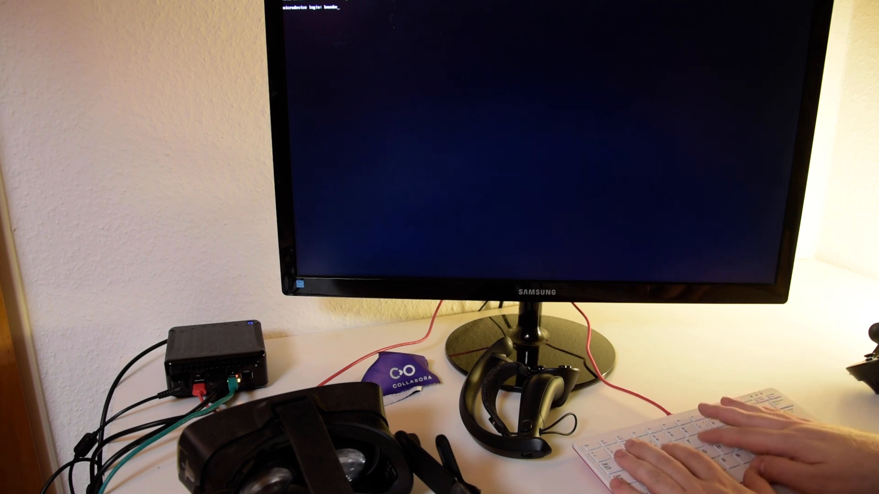
pyautogui.write('password')
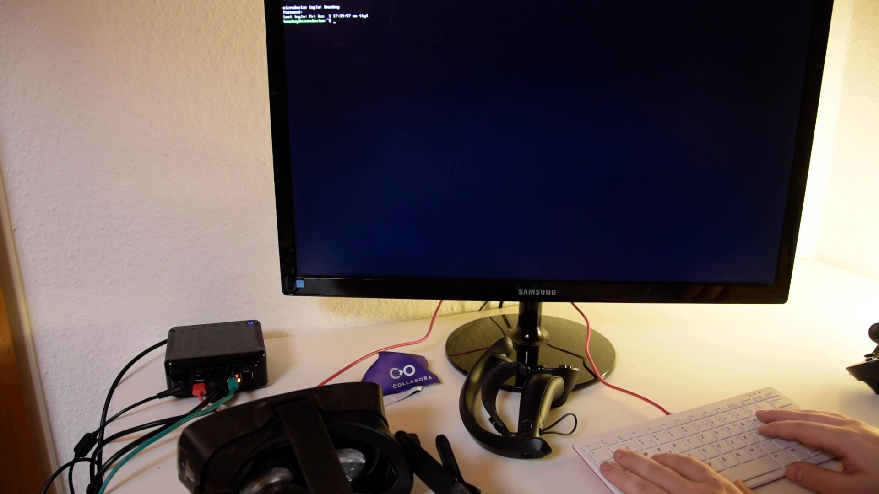